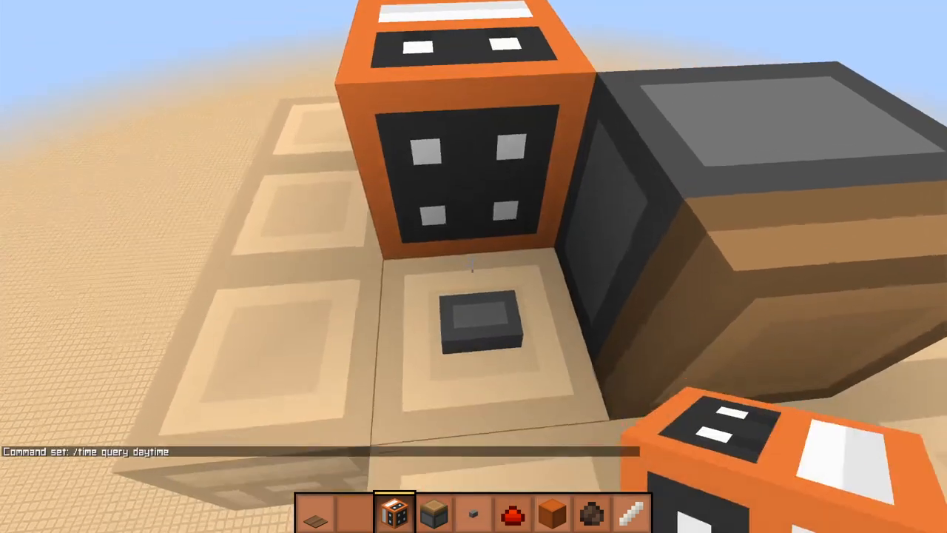
{"action": "mouse_move", "coordinate": [473, 267]}
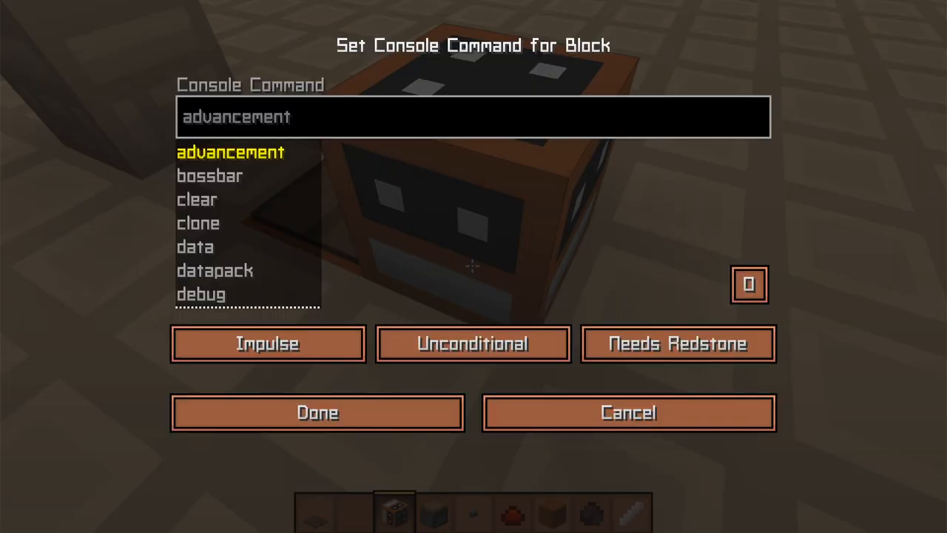
Enter /time query daytime into the command block and save it, outputting 'The time is 1053'
{"action": "type", "text": "/time query"}
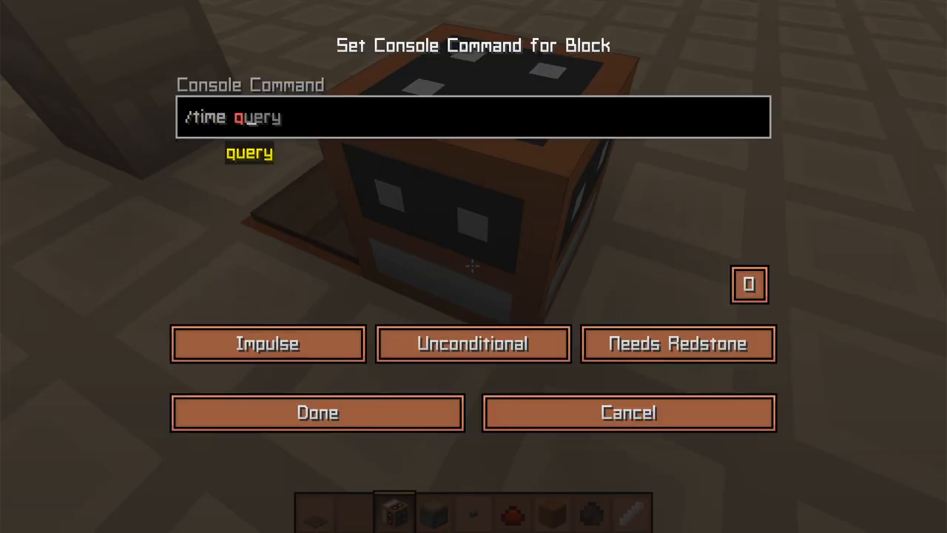
{"action": "type", "text": "daytime"}
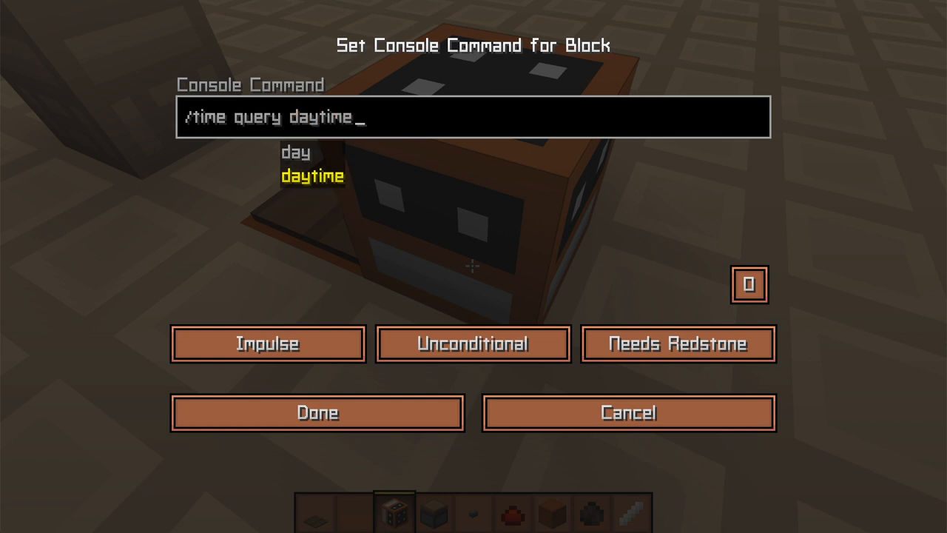
{"action": "left_click", "coordinate": [316, 412]}
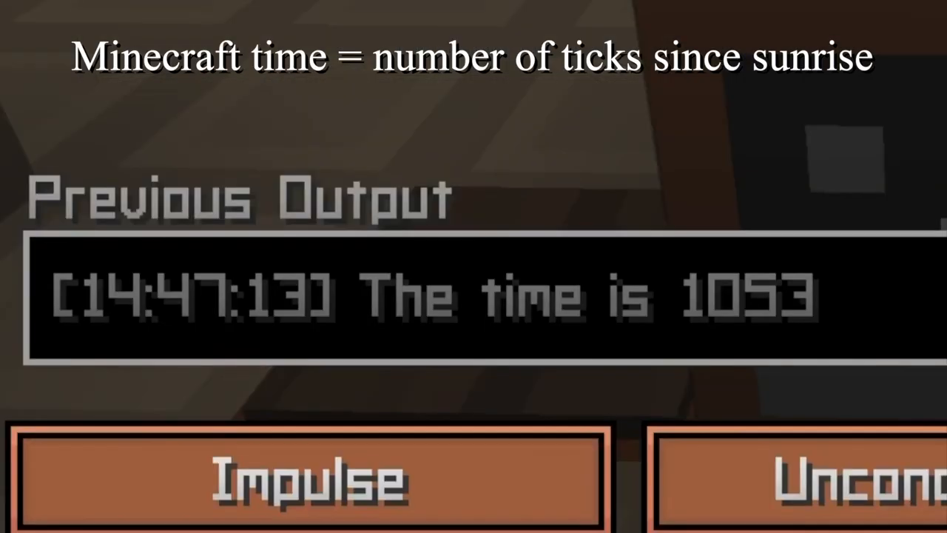
Exit the command block screen back to the tower platform
{"action": "key", "text": "Escape"}
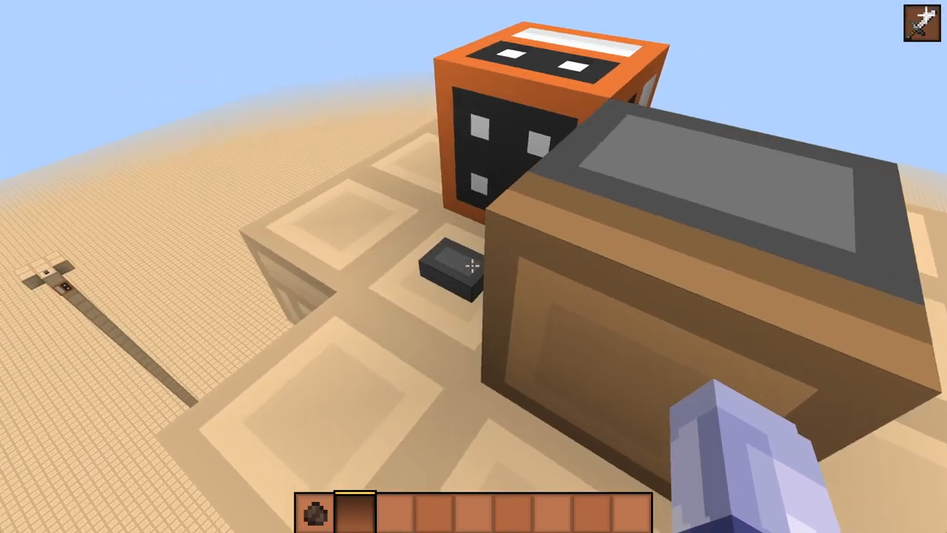
{"action": "mouse_move", "coordinate": [474, 267]}
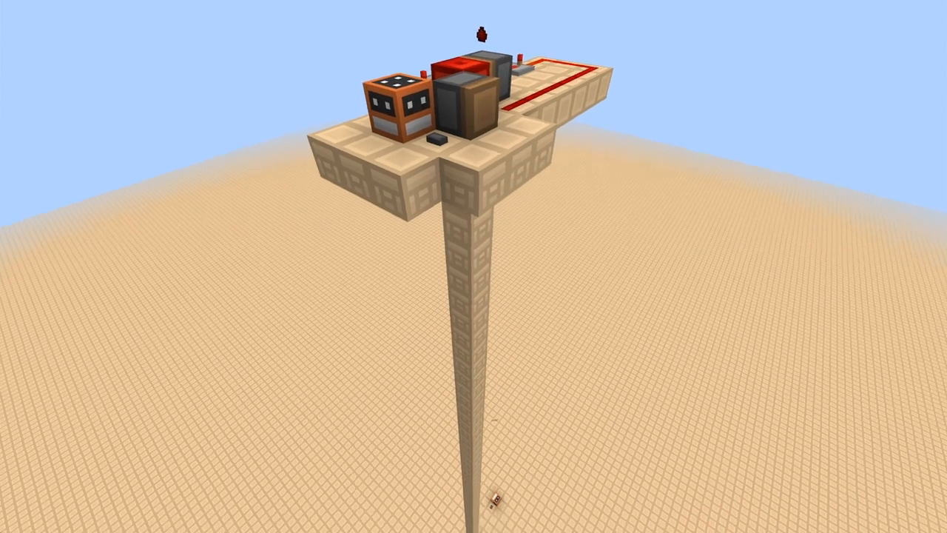
{"action": "mouse_move", "coordinate": [473, 267]}
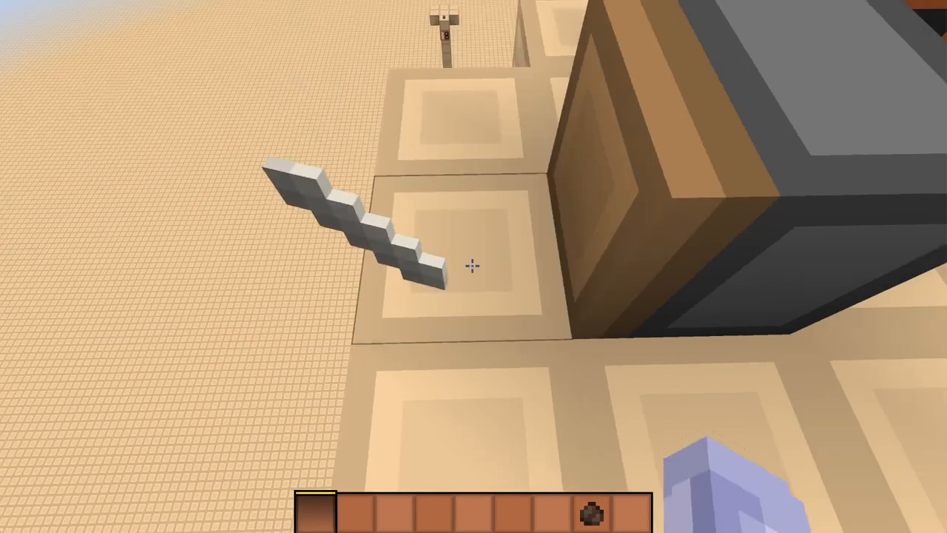
{"action": "mouse_move", "coordinate": [473, 266]}
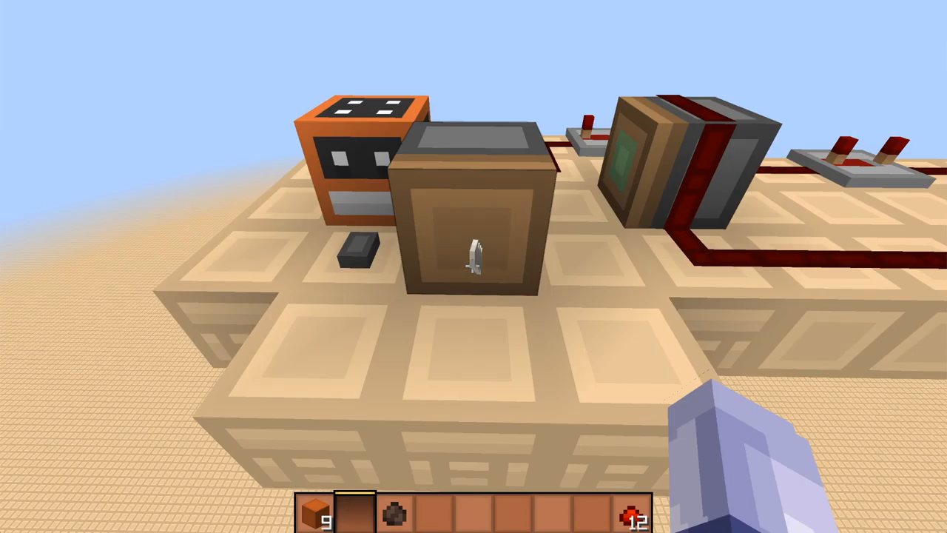